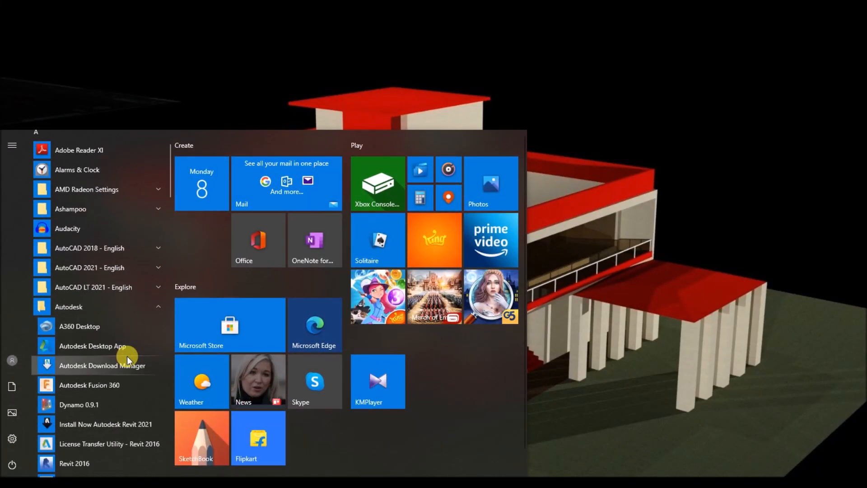
Expand the Autodesk folder in the Start menu to list installed apps including Fusion 360
{"action": "left_click", "coordinate": [90, 384]}
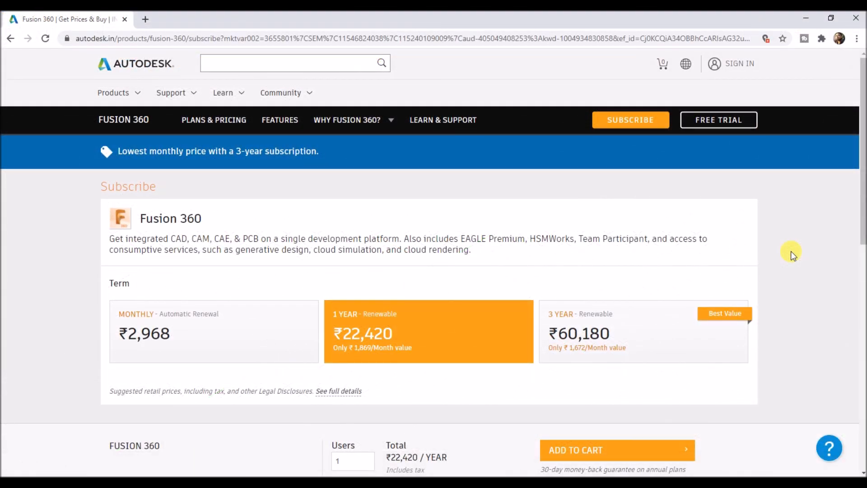
{"action": "mouse_move", "coordinate": [590, 348]}
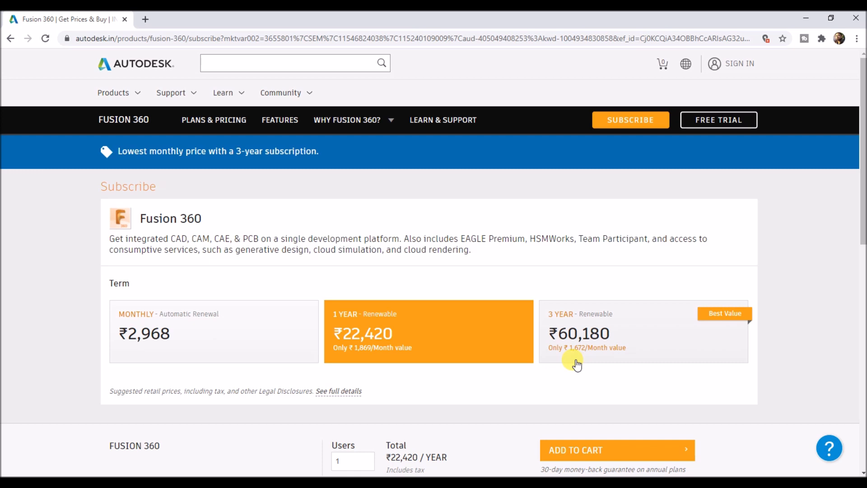
Search Google for 'autocad student' in a new tab and reach the Autodesk Student Community result
{"action": "left_click", "coordinate": [145, 19]}
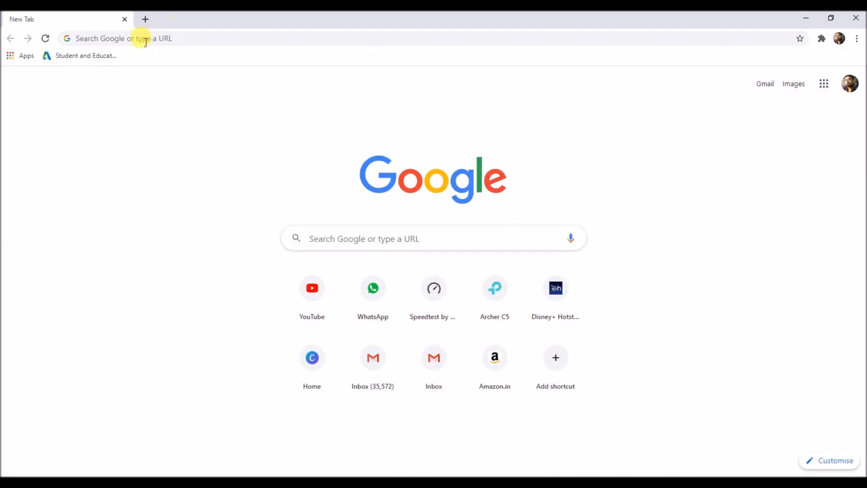
{"action": "type", "text": "autocad student"}
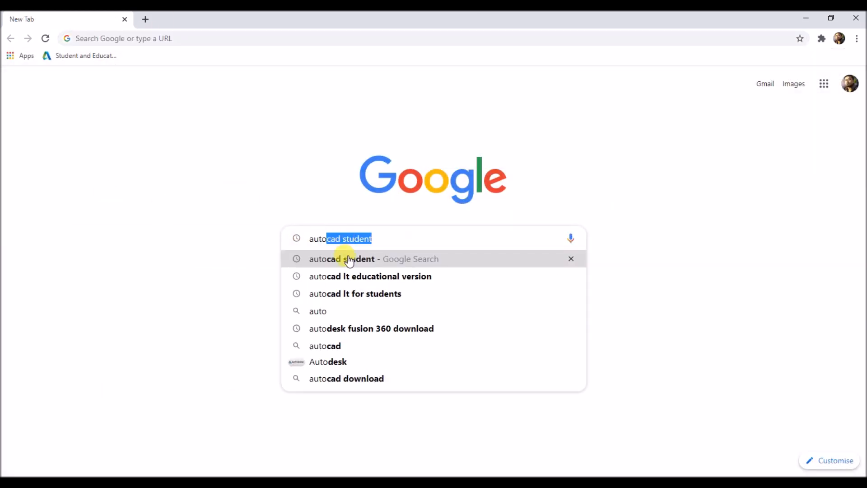
{"action": "left_click", "coordinate": [374, 258]}
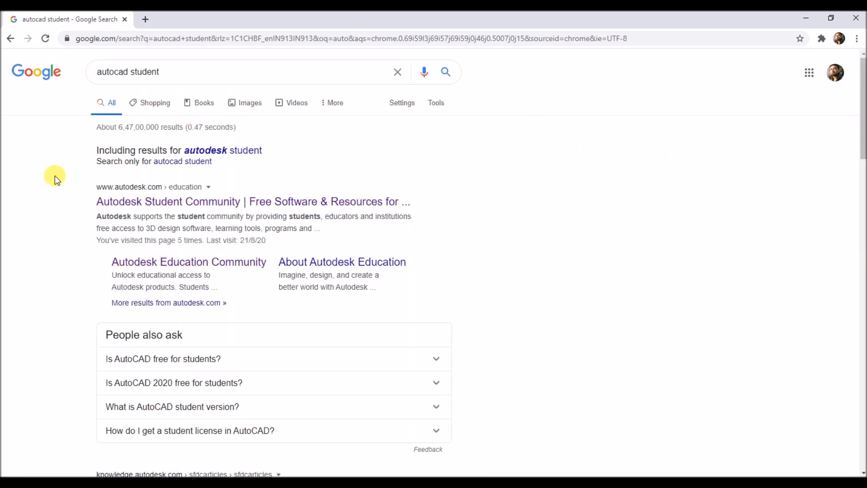
{"action": "mouse_move", "coordinate": [370, 201]}
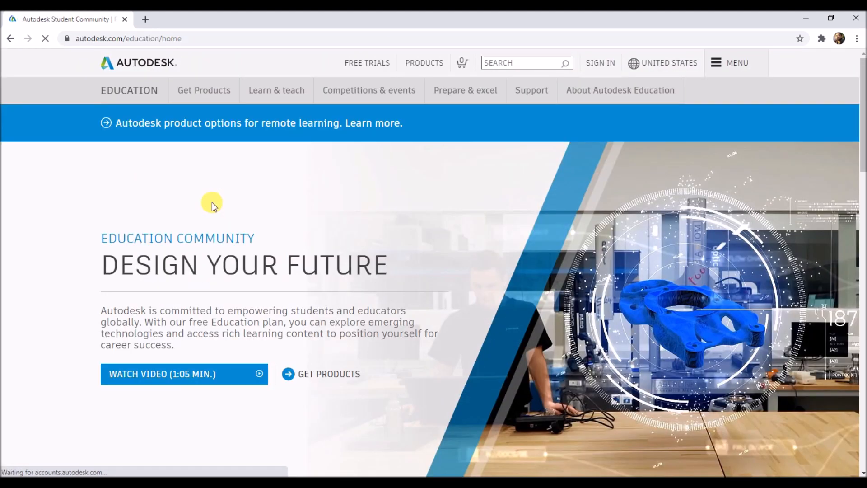
Go to the Autodesk sign-in page and start creating a new account
{"action": "left_click", "coordinate": [600, 62]}
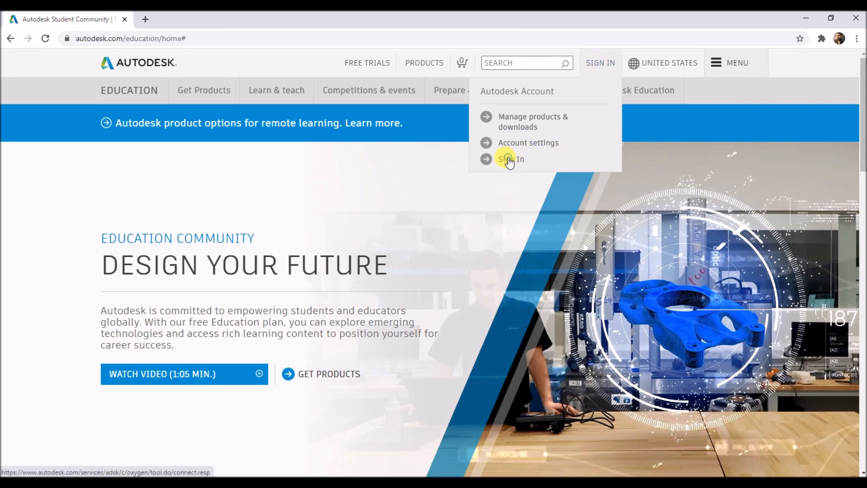
{"action": "left_click", "coordinate": [510, 159]}
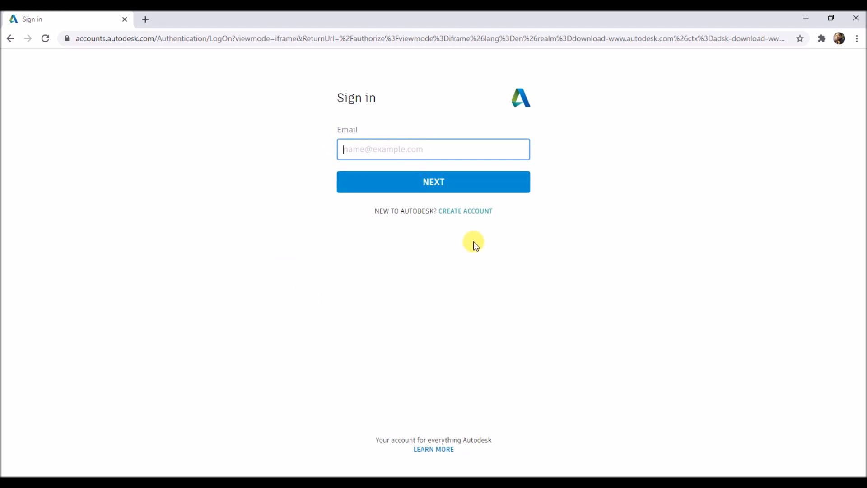
{"action": "mouse_move", "coordinate": [472, 215]}
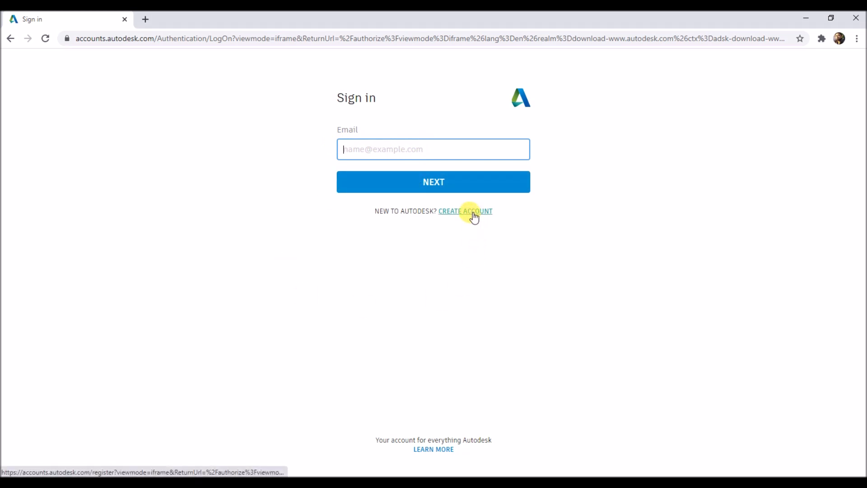
{"action": "left_click", "coordinate": [464, 210]}
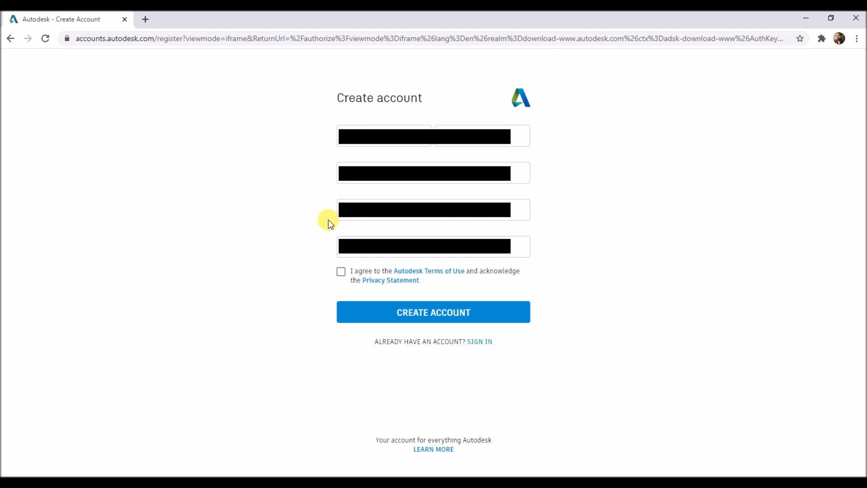
Fill in the password, accept the Terms of Use and create the Autodesk account
{"action": "type", "text": "password"}
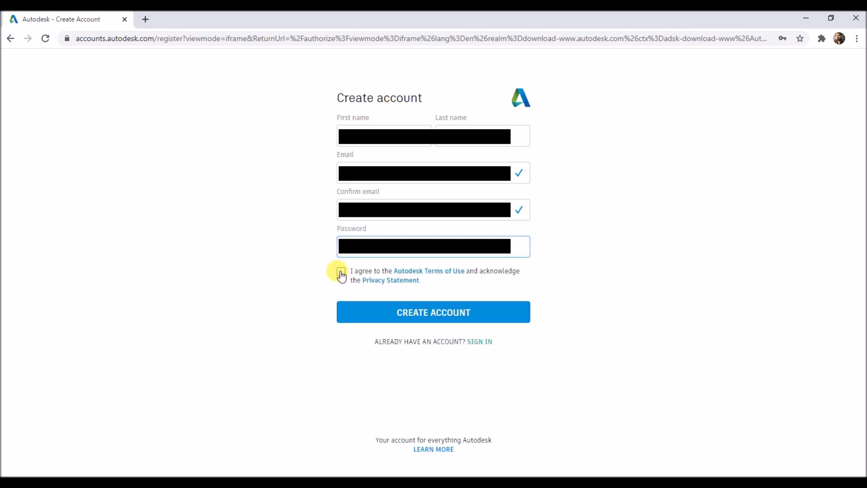
{"action": "left_click", "coordinate": [340, 271]}
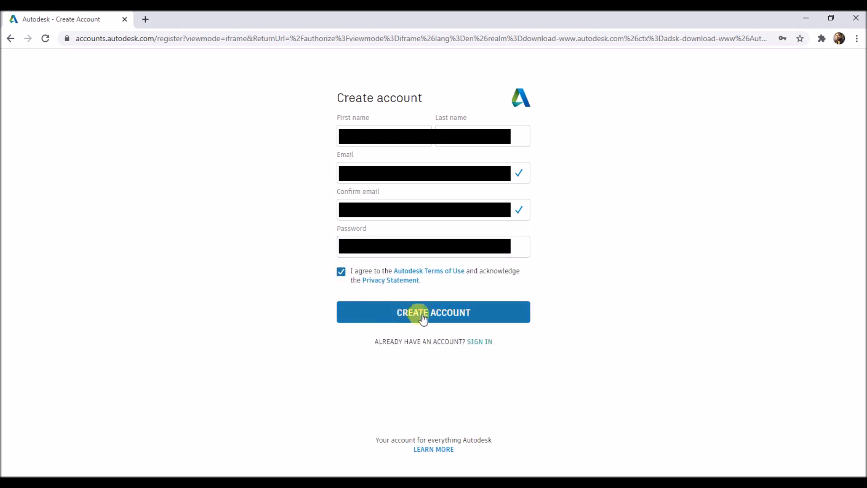
{"action": "left_click", "coordinate": [433, 312]}
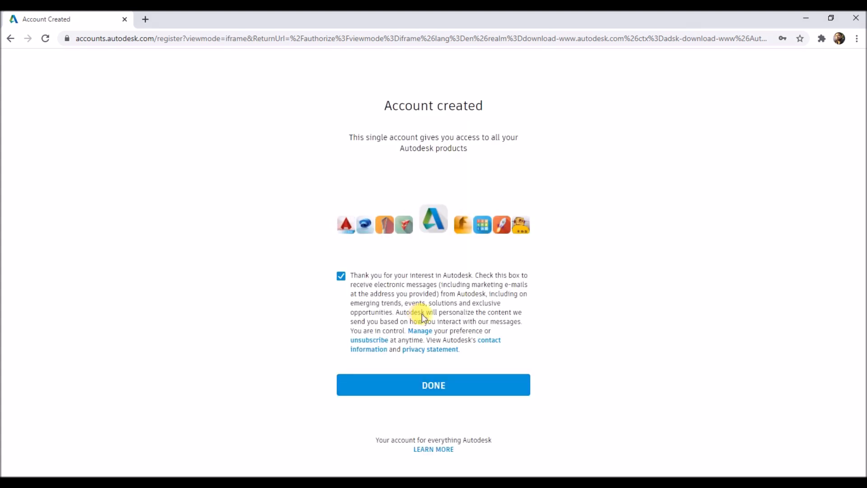
Return to the education site via Get Products and sign in with the new account's email and password
{"action": "left_click", "coordinate": [432, 385]}
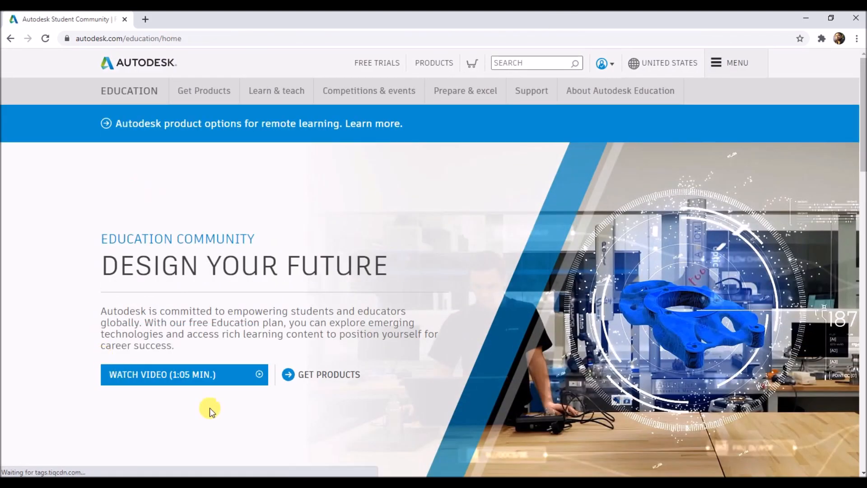
{"action": "mouse_move", "coordinate": [328, 374]}
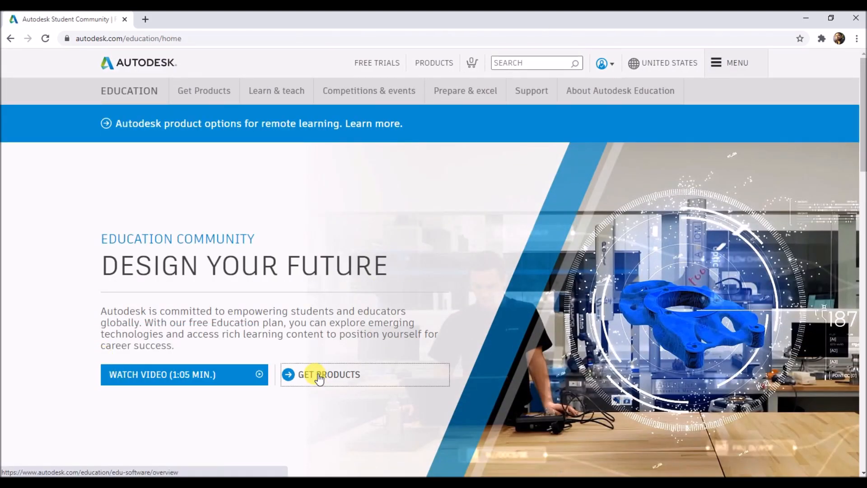
{"action": "left_click", "coordinate": [329, 374]}
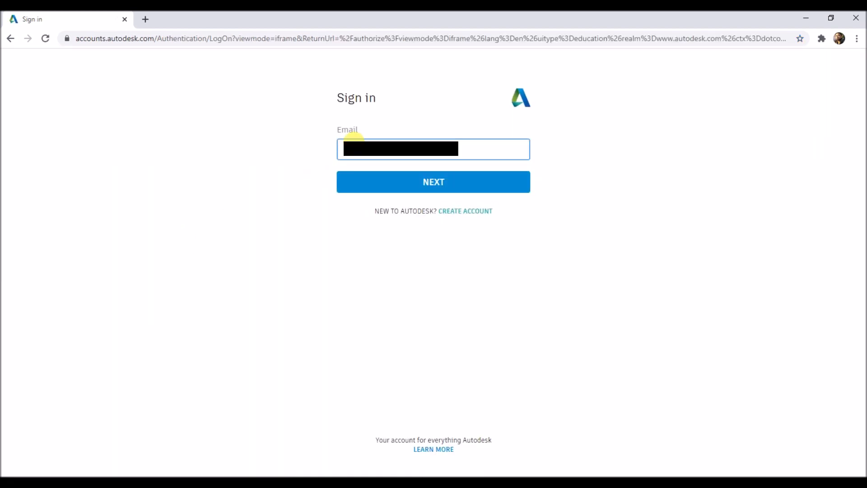
{"action": "left_click", "coordinate": [433, 182]}
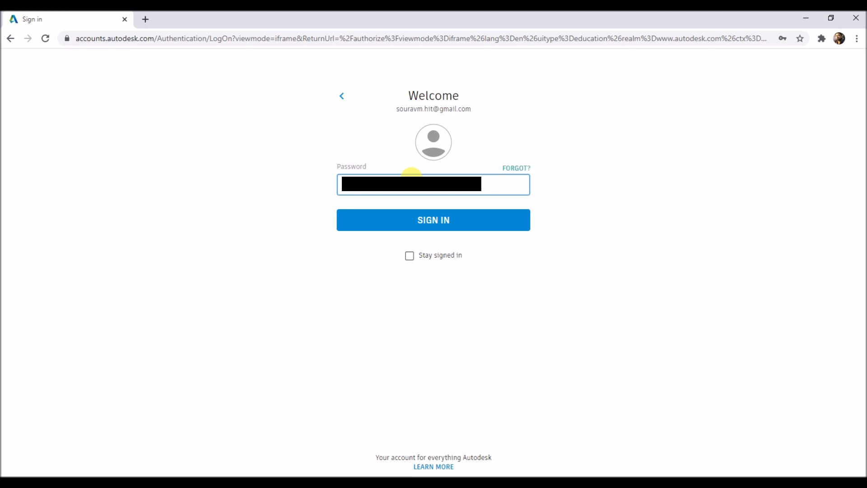
{"action": "left_click", "coordinate": [433, 219]}
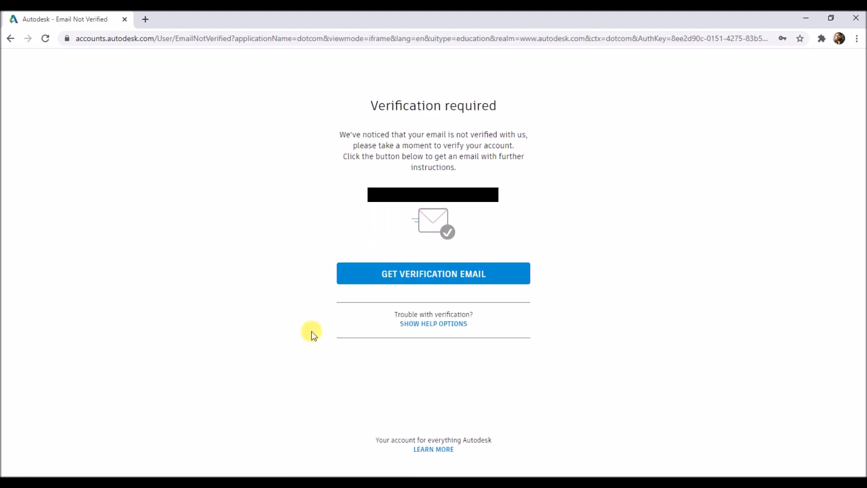
Request the verification email, find it in Gmail and verify the account's email address
{"action": "left_click", "coordinate": [432, 273]}
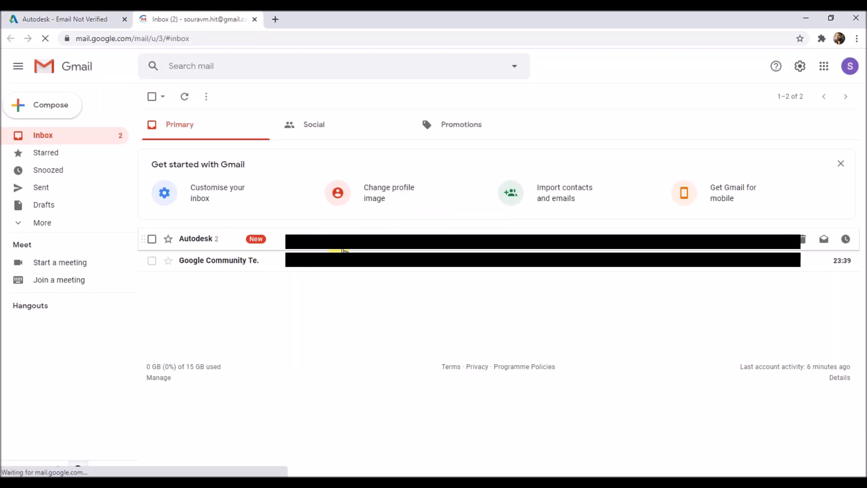
{"action": "left_click", "coordinate": [195, 238]}
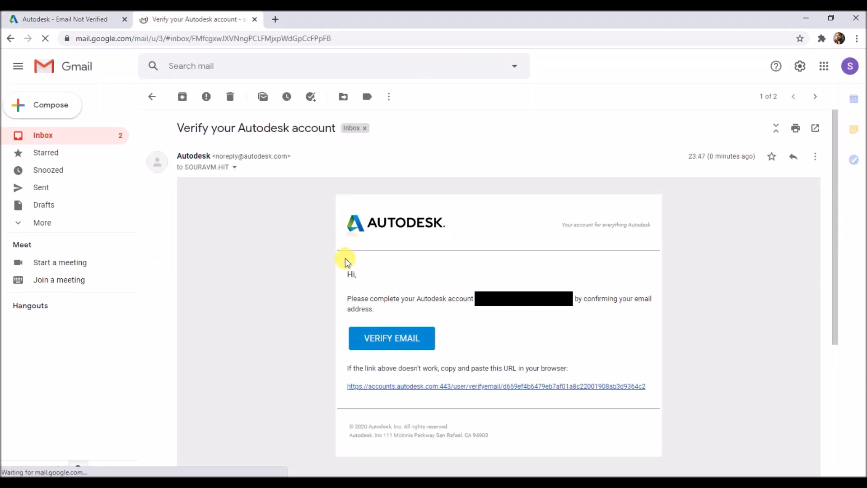
{"action": "left_click", "coordinate": [391, 338]}
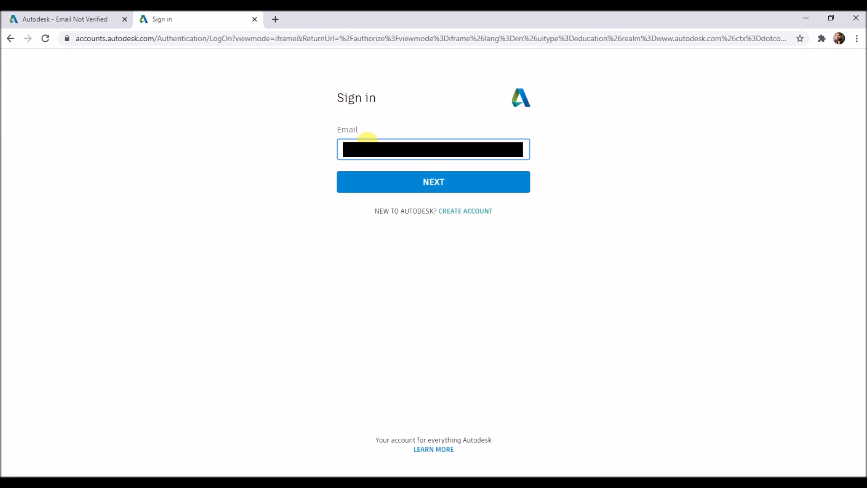
Sign in with the verified account and set India as the institution's country
{"action": "left_click", "coordinate": [432, 182]}
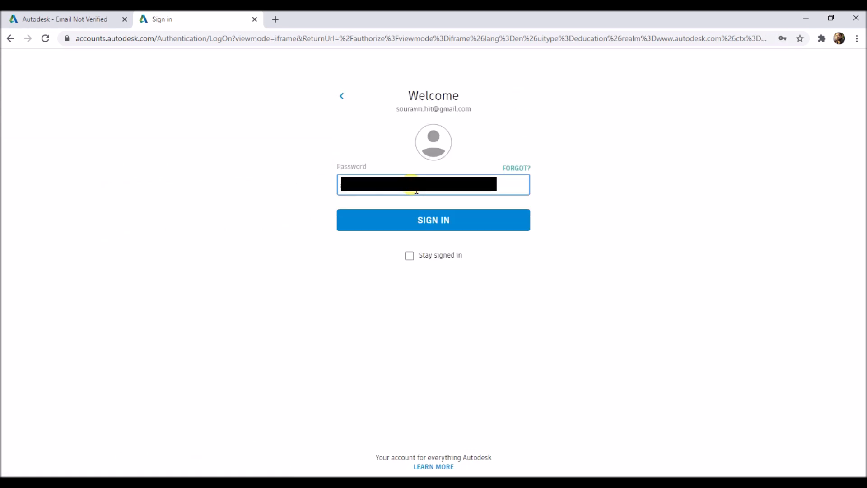
{"action": "left_click", "coordinate": [433, 220]}
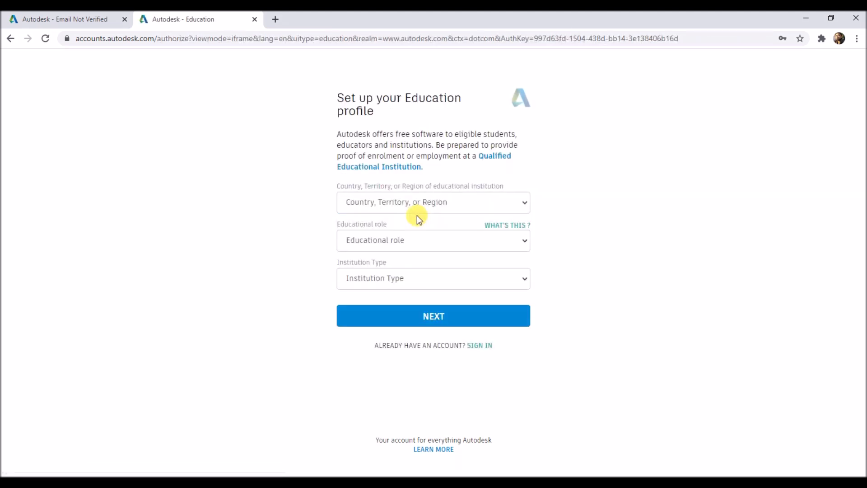
{"action": "left_click", "coordinate": [432, 201]}
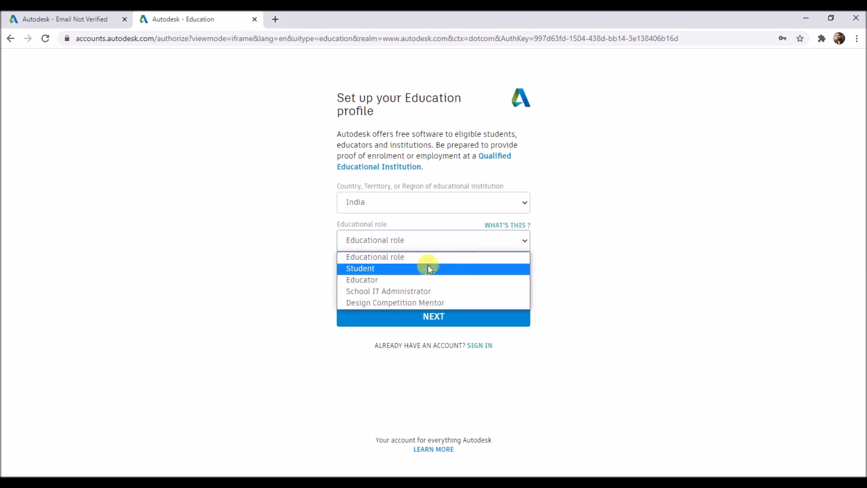
{"action": "mouse_move", "coordinate": [384, 271]}
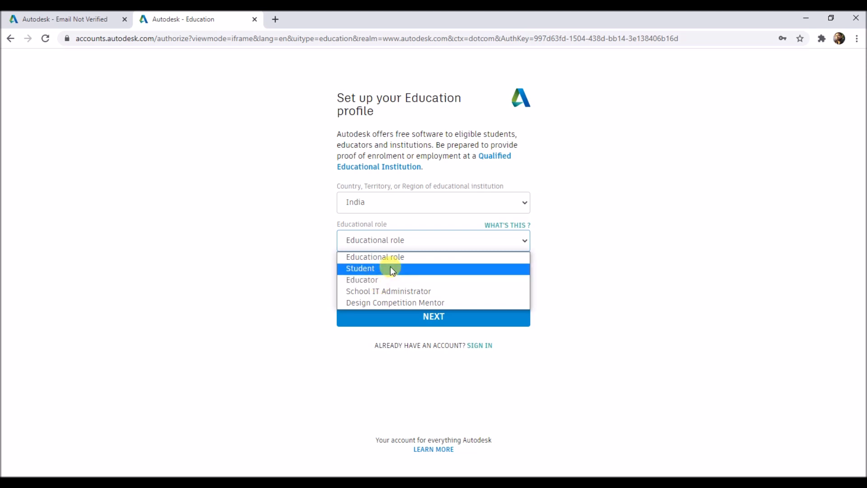
{"action": "left_click", "coordinate": [361, 269]}
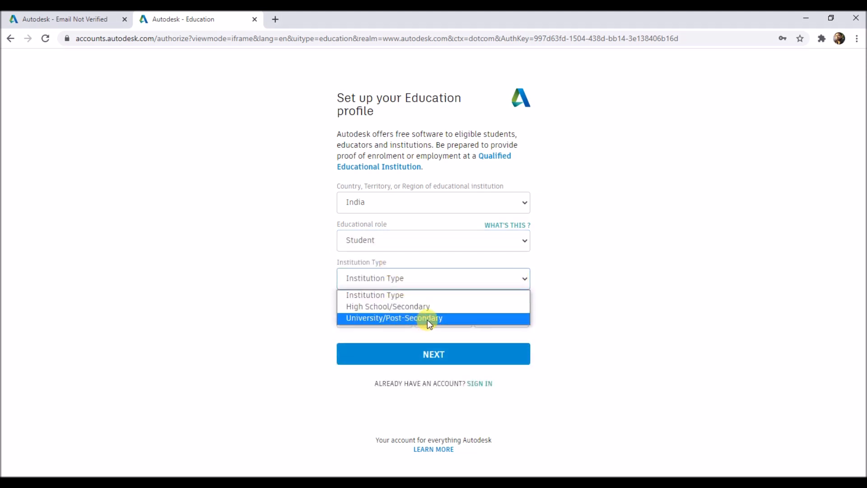
{"action": "left_click", "coordinate": [393, 317]}
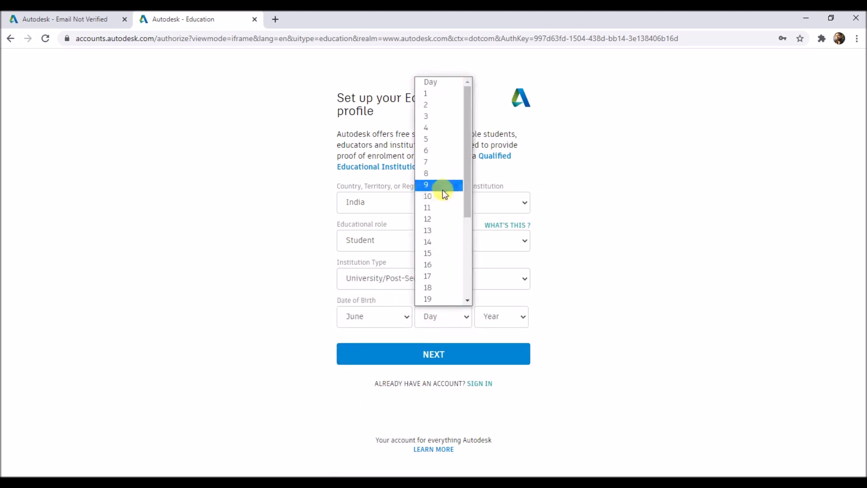
{"action": "left_click", "coordinate": [427, 196]}
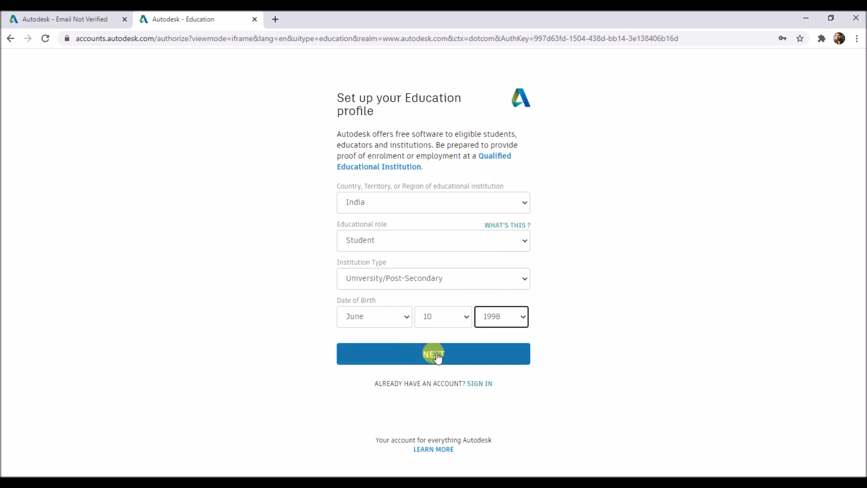
{"action": "left_click", "coordinate": [432, 353]}
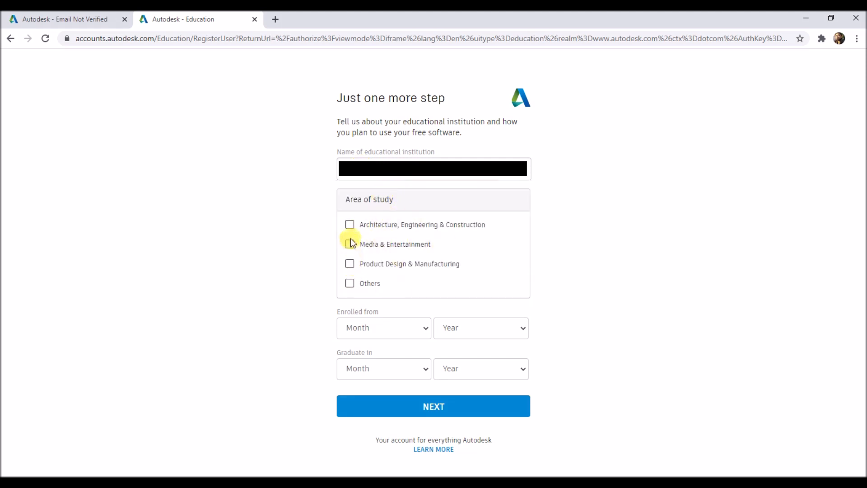
Set study area Architecture, Engineering & Construction, enrolled July 2019 to graduate July 2022, and submit
{"action": "left_click", "coordinate": [350, 224]}
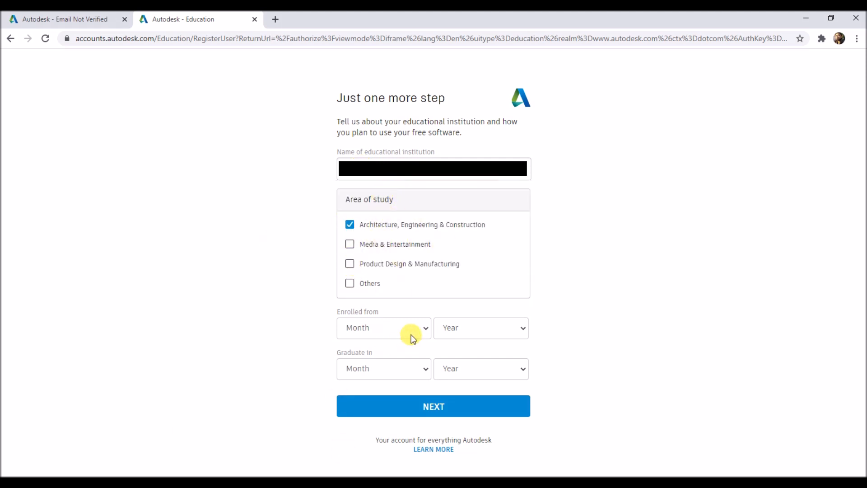
{"action": "left_click", "coordinate": [383, 327]}
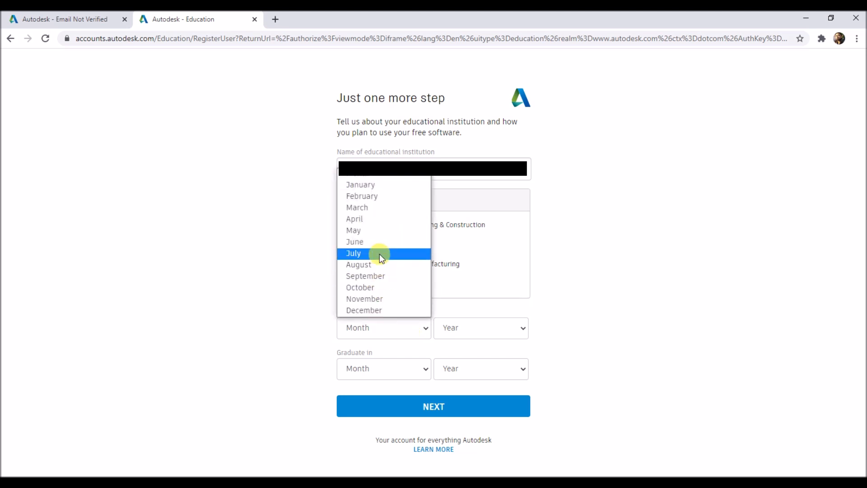
{"action": "left_click", "coordinate": [353, 253]}
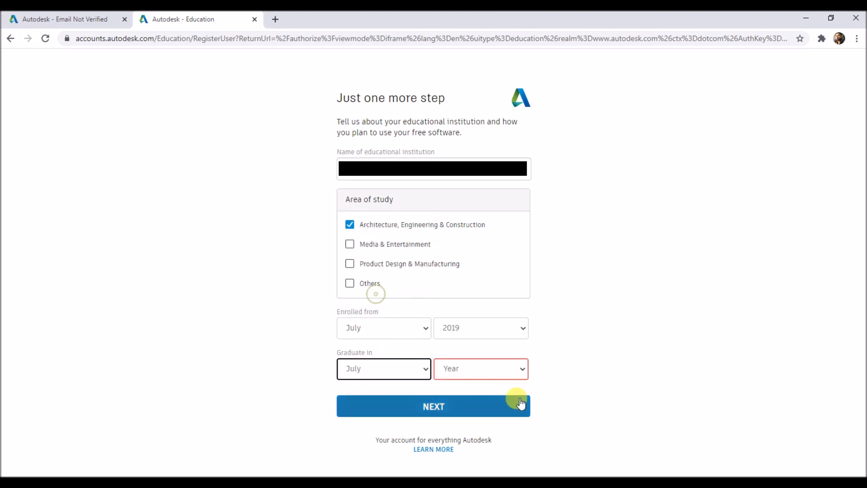
{"action": "left_click", "coordinate": [480, 368]}
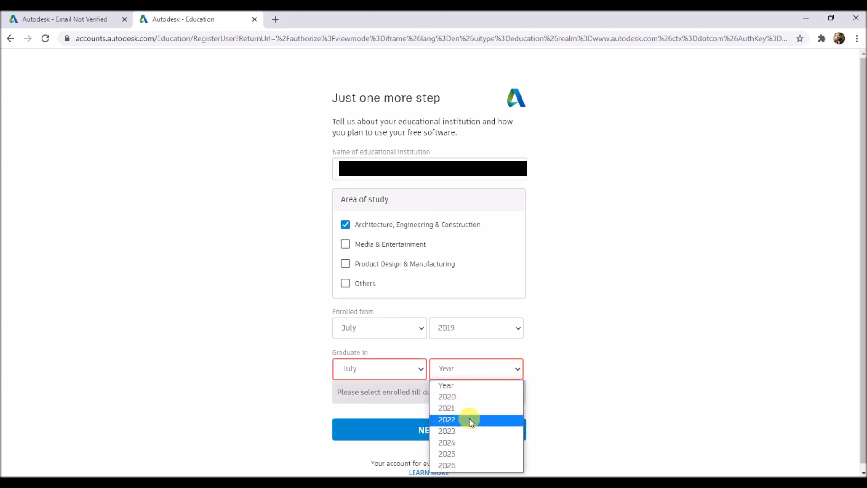
{"action": "left_click", "coordinate": [447, 419]}
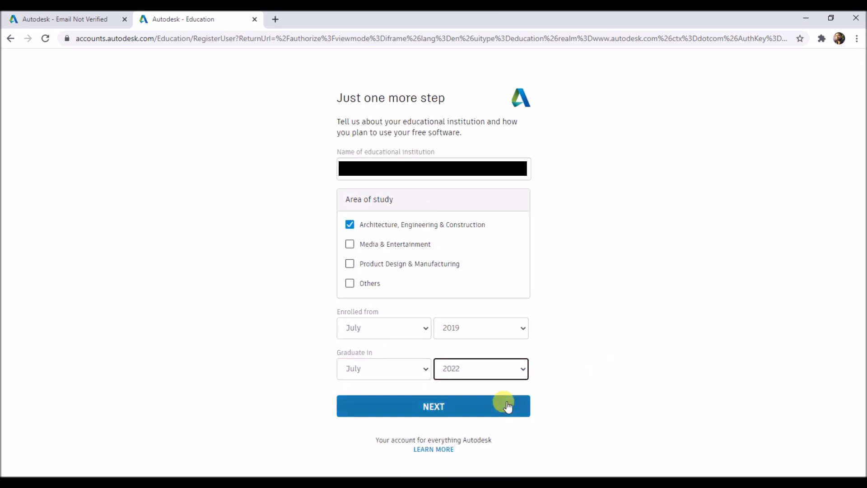
{"action": "left_click", "coordinate": [433, 405]}
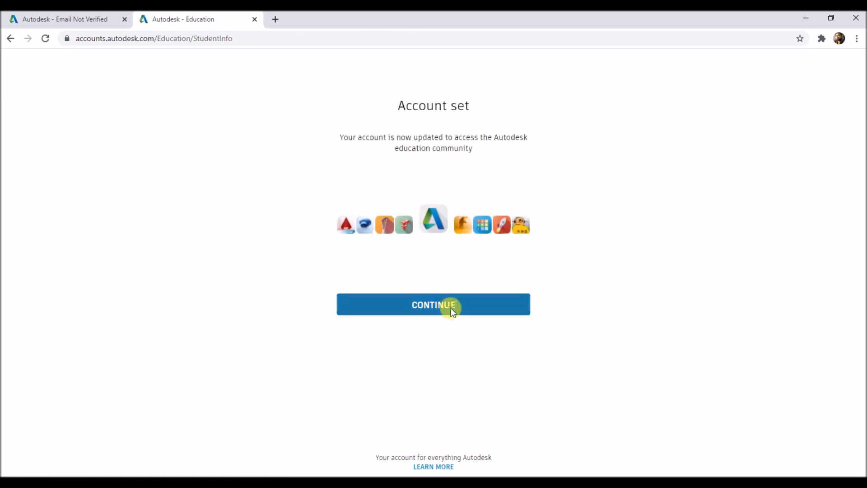
Continue past the account confirmation and begin confirming educational eligibility
{"action": "left_click", "coordinate": [433, 304]}
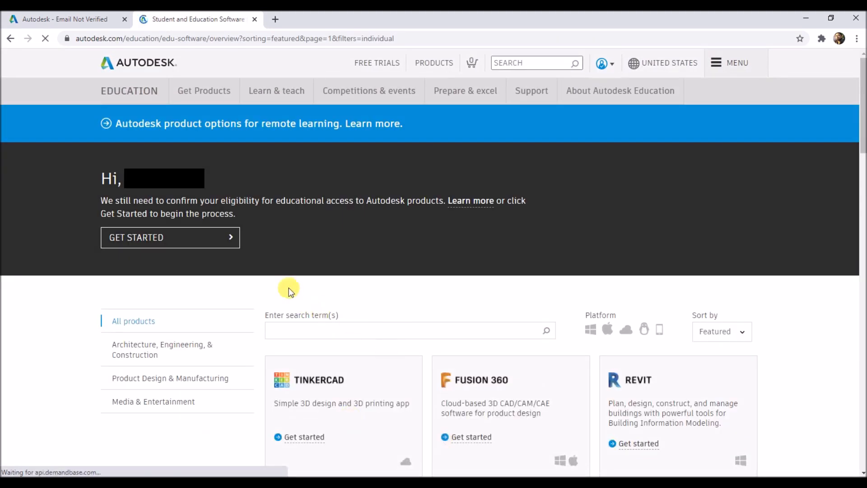
{"action": "left_click", "coordinate": [170, 237]}
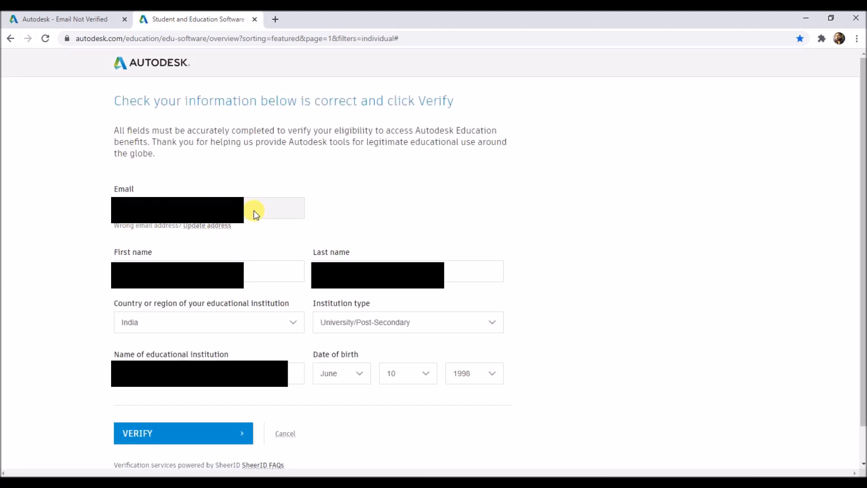
{"action": "mouse_move", "coordinate": [392, 222]}
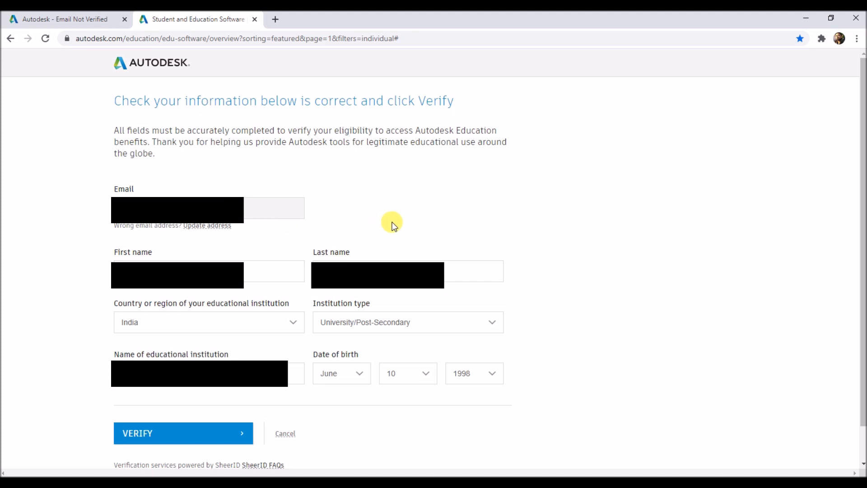
{"action": "mouse_move", "coordinate": [625, 359]}
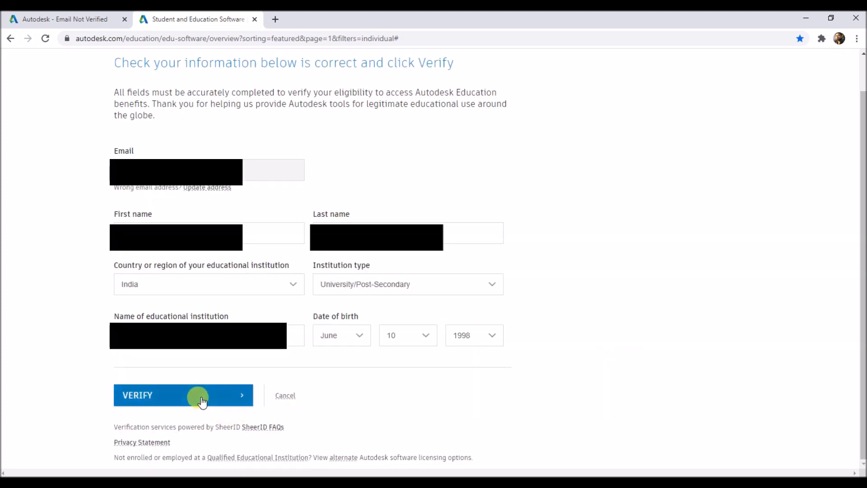
{"action": "mouse_move", "coordinate": [657, 216]}
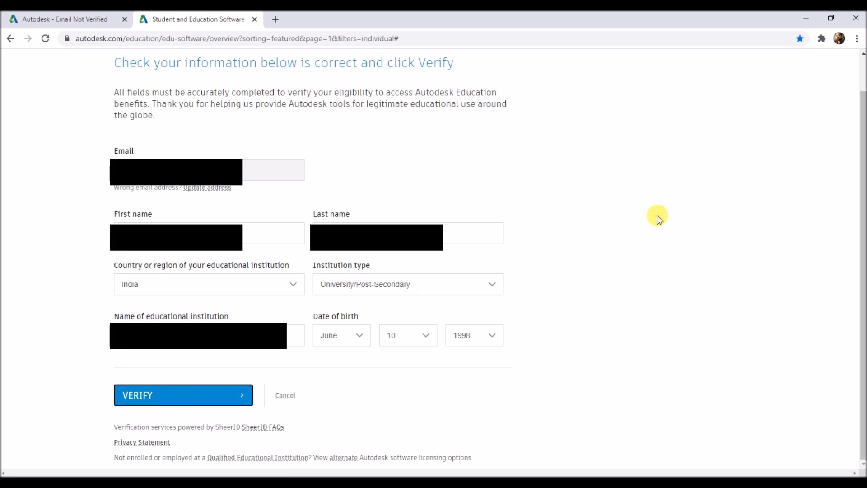
{"action": "left_click", "coordinate": [183, 395]}
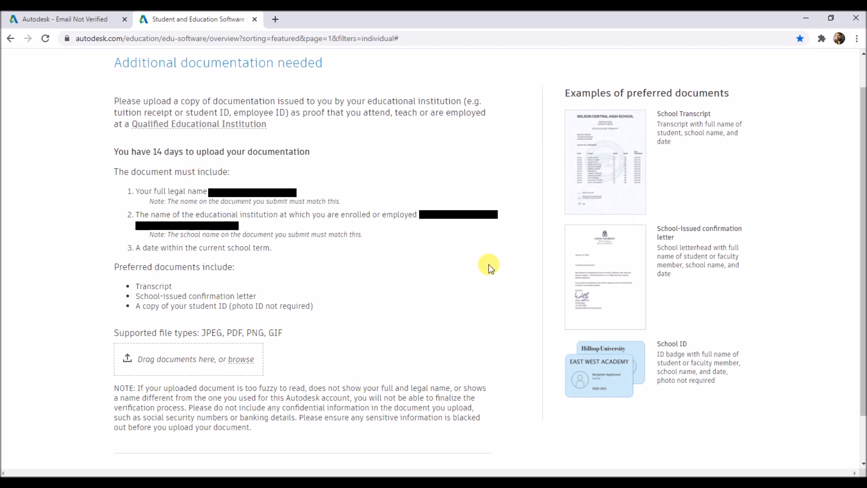
{"action": "mouse_move", "coordinate": [484, 266]}
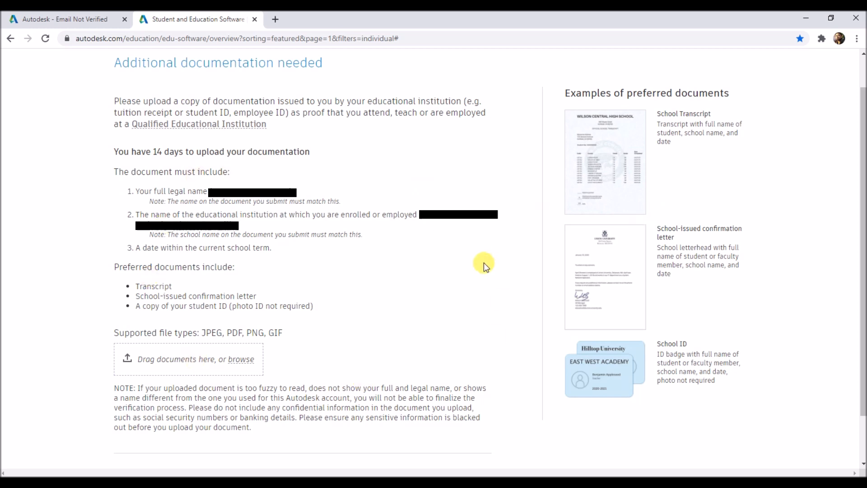
{"action": "mouse_move", "coordinate": [428, 368]}
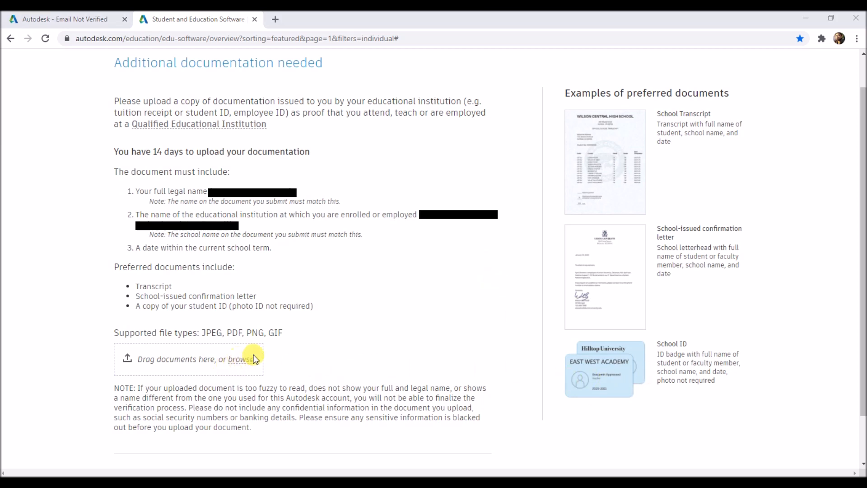
Browse for a proof-of-enrolment document to upload on the Additional documentation needed page
{"action": "left_click", "coordinate": [242, 359]}
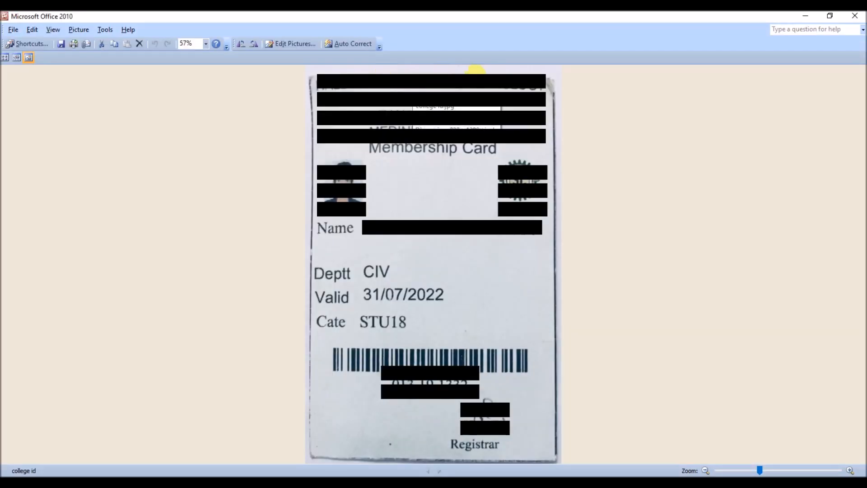
{"action": "mouse_move", "coordinate": [440, 237]}
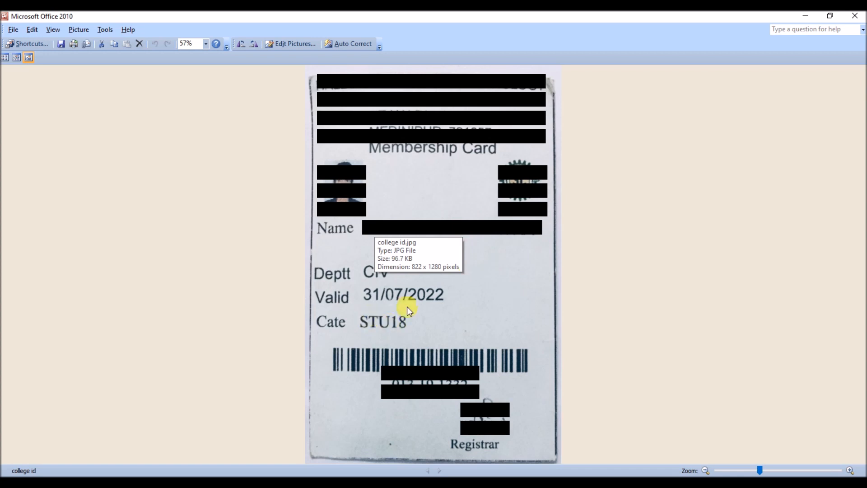
{"action": "mouse_move", "coordinate": [796, 53]}
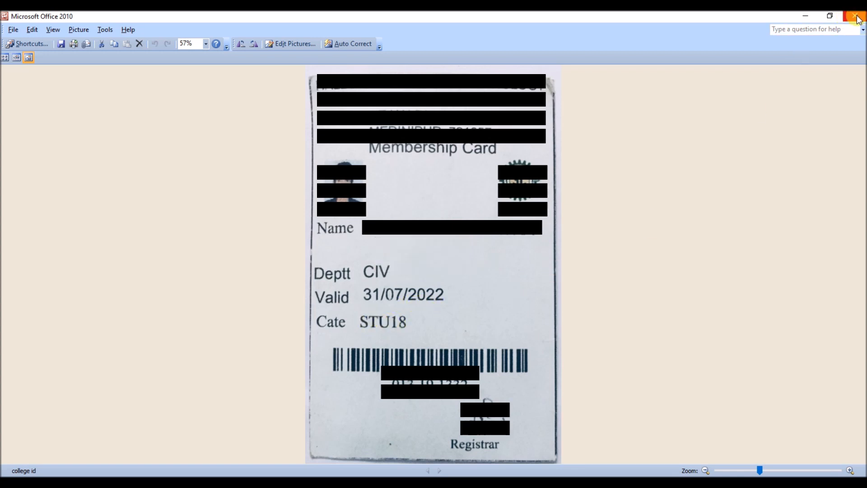
{"action": "mouse_move", "coordinate": [858, 16]}
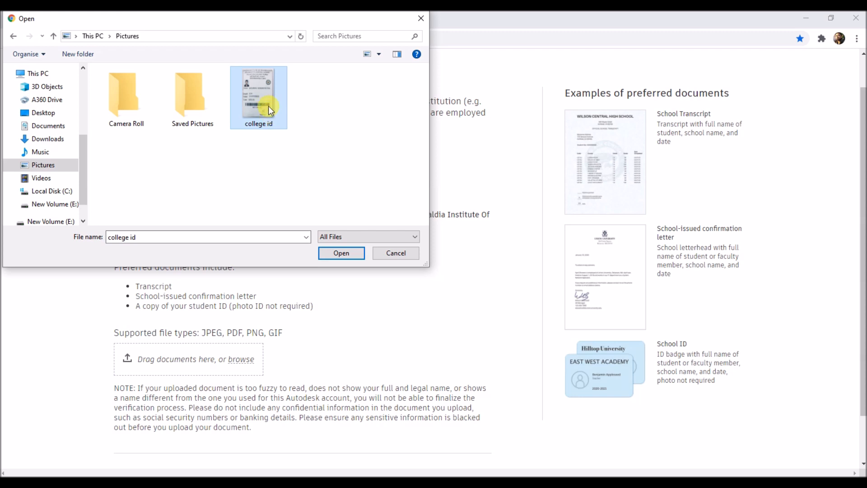
{"action": "mouse_move", "coordinate": [344, 297]}
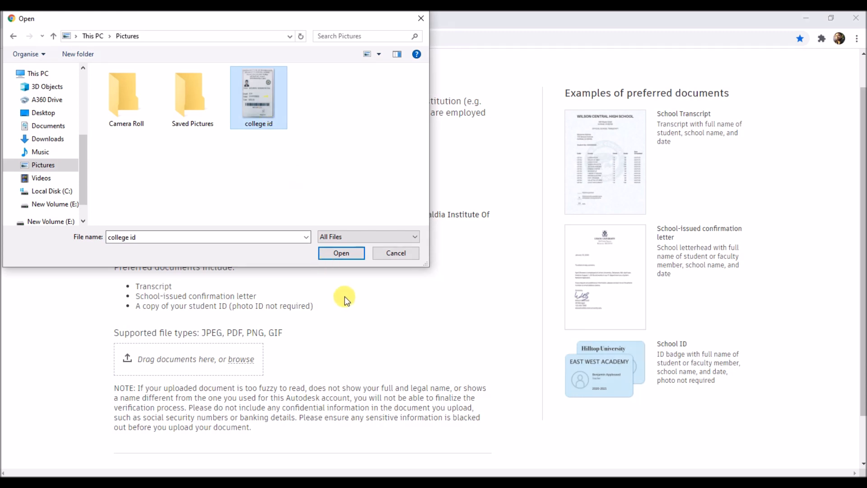
Upload the college ID image, submit it for verification and close the thank-you page showing access through August 22, 2021
{"action": "left_click", "coordinate": [340, 253]}
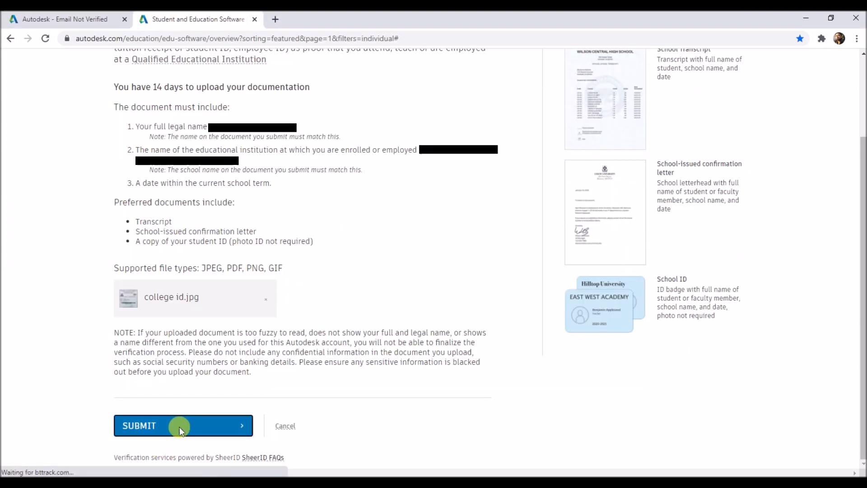
{"action": "left_click", "coordinate": [182, 425]}
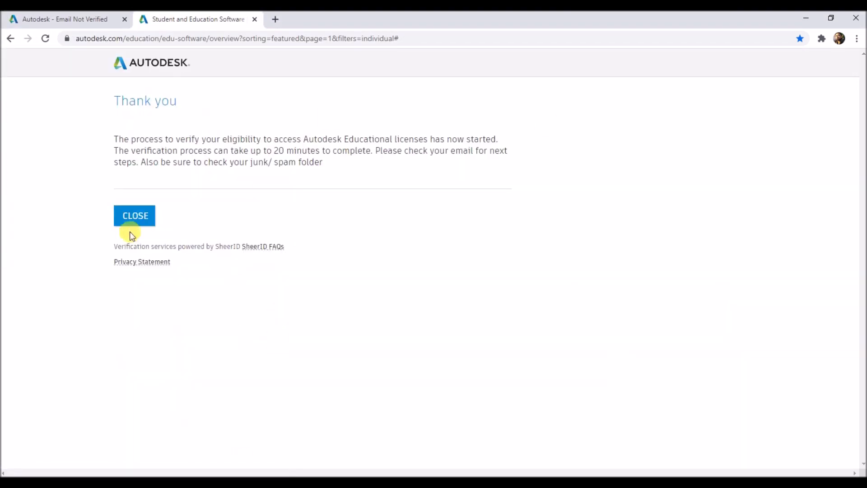
{"action": "double_click", "coordinate": [297, 151]}
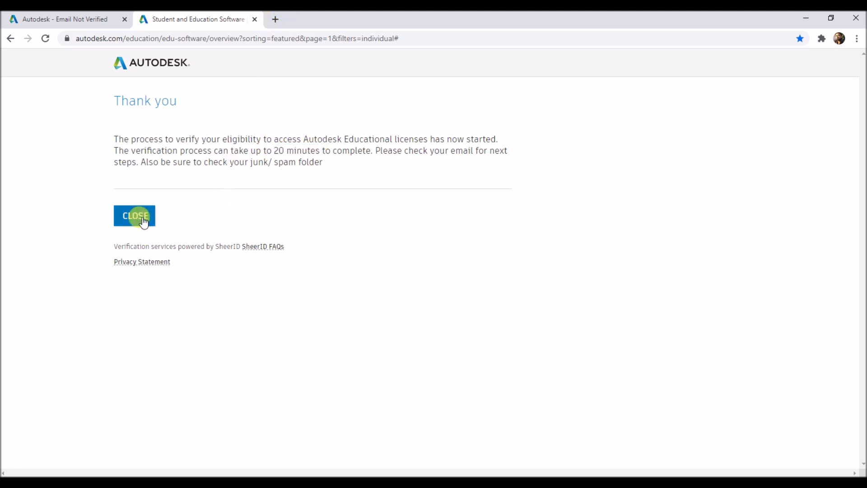
{"action": "left_click", "coordinate": [134, 216]}
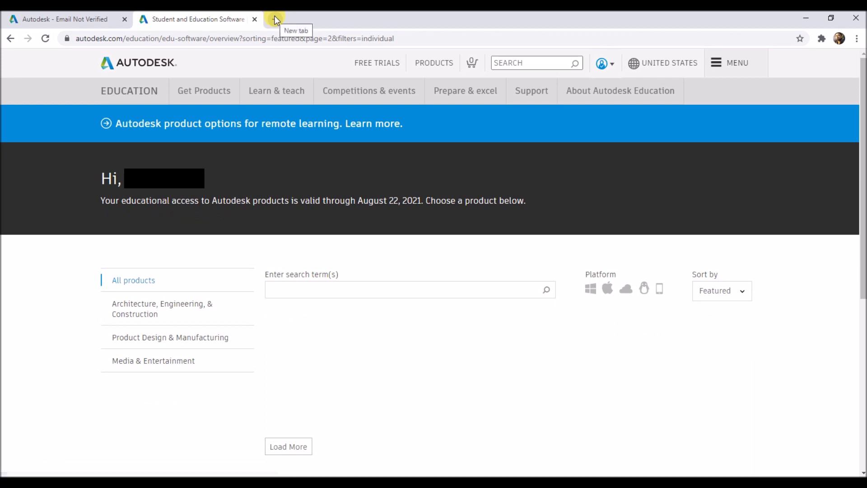
Choose ACCESS on the Fusion 360 card, starting the client installer download
{"action": "left_click", "coordinate": [288, 447]}
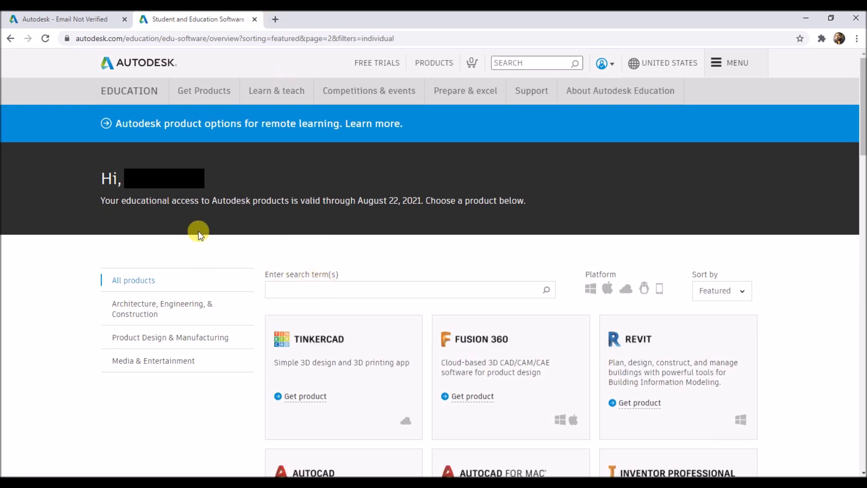
{"action": "mouse_move", "coordinate": [101, 201]}
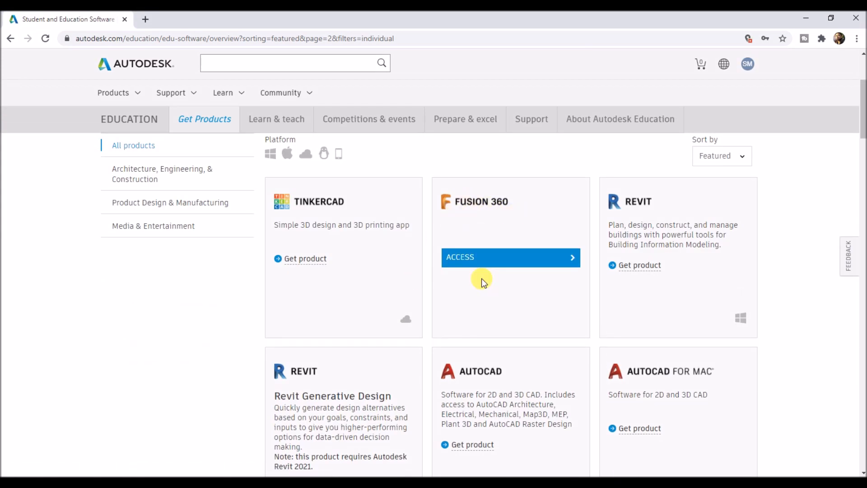
{"action": "mouse_move", "coordinate": [495, 256]}
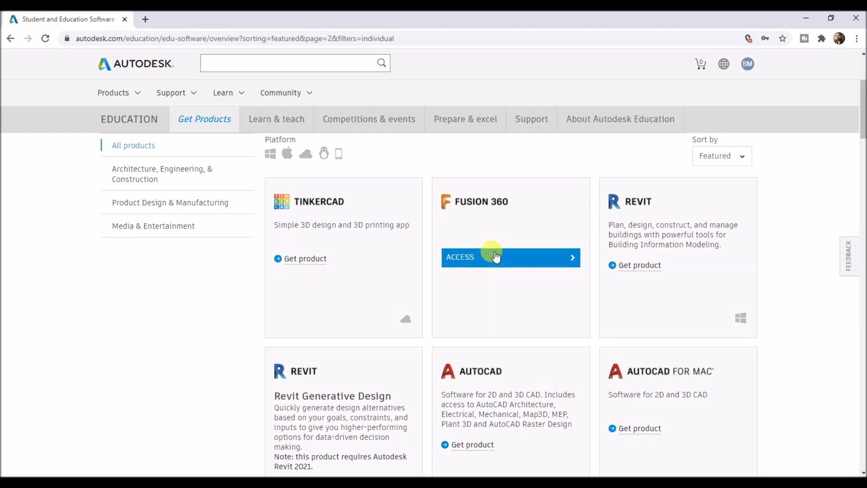
{"action": "left_click", "coordinate": [510, 257]}
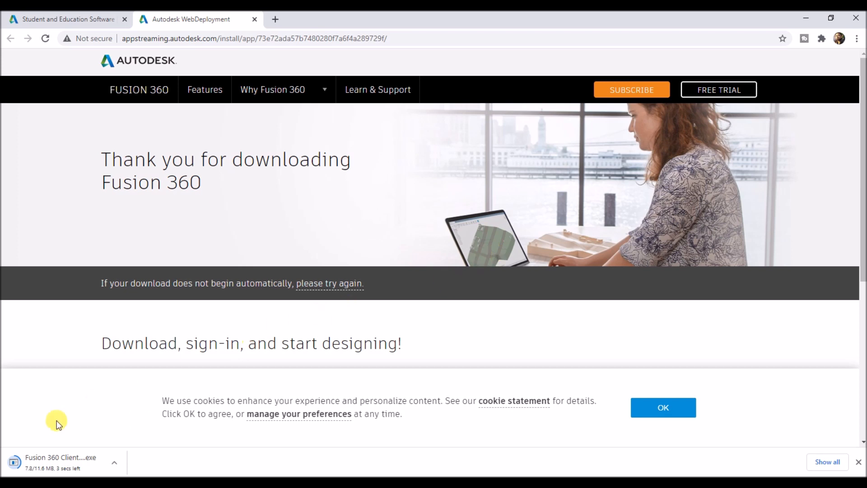
{"action": "mouse_move", "coordinate": [100, 417]}
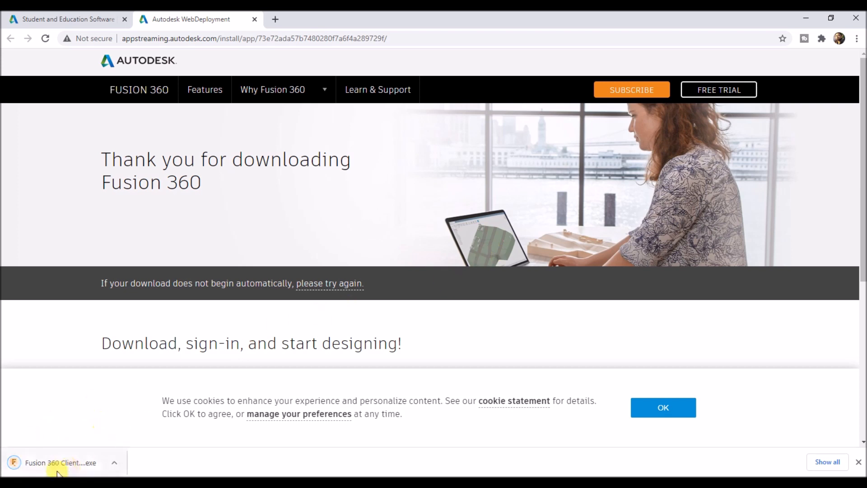
Run the downloaded Fusion 360 Client installer from the download bar
{"action": "left_click", "coordinate": [60, 462]}
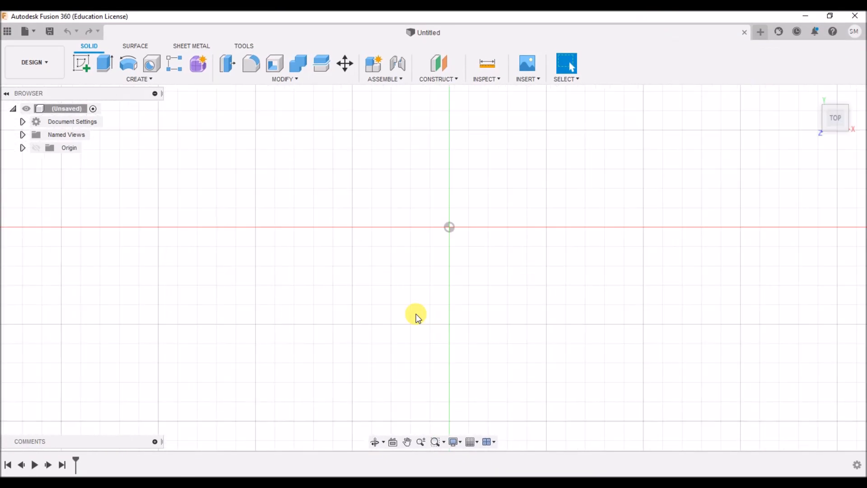
Show the list of available workspaces from the DESIGN workspace dropdown
{"action": "left_click", "coordinate": [33, 62]}
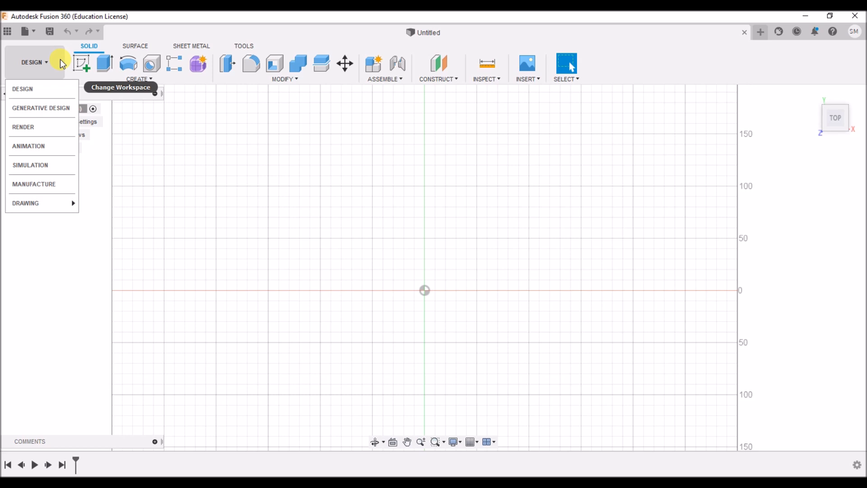
{"action": "left_click", "coordinate": [33, 62]}
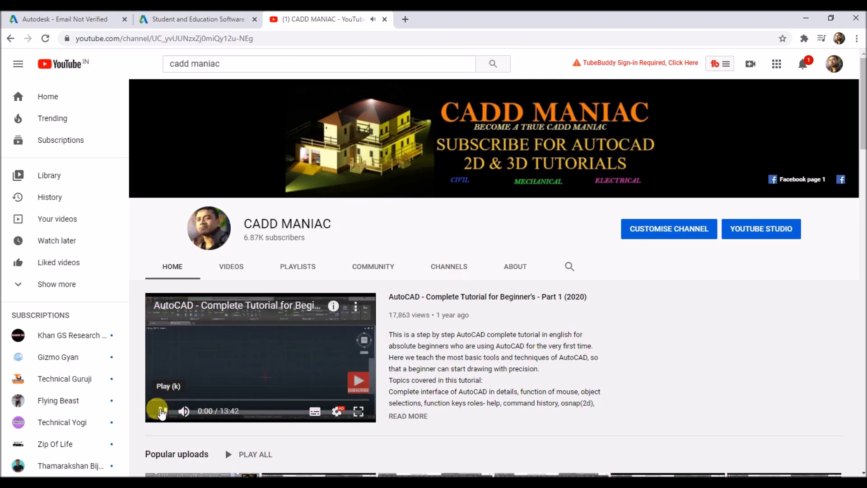
Scroll down the CADD MANIAC channel through its AutoCAD tutorial playlists
{"action": "scroll", "scroll_direction": "down", "scroll_amount": 3}
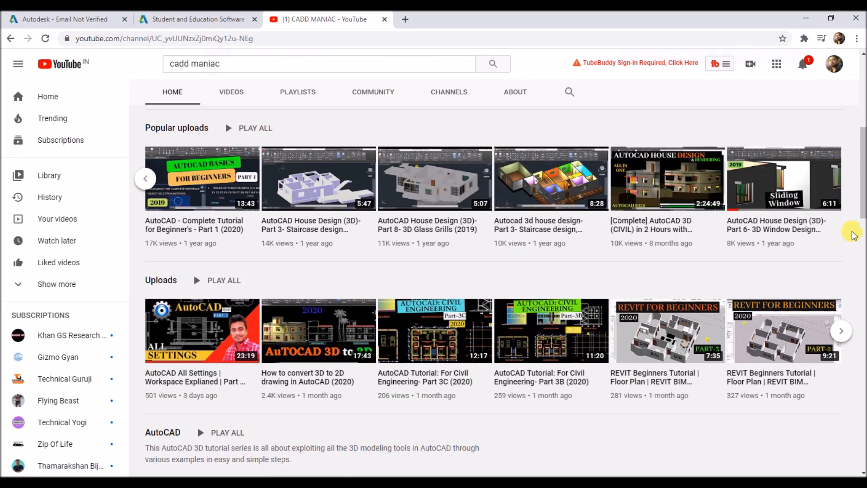
{"action": "scroll", "scroll_direction": "down", "scroll_amount": 3}
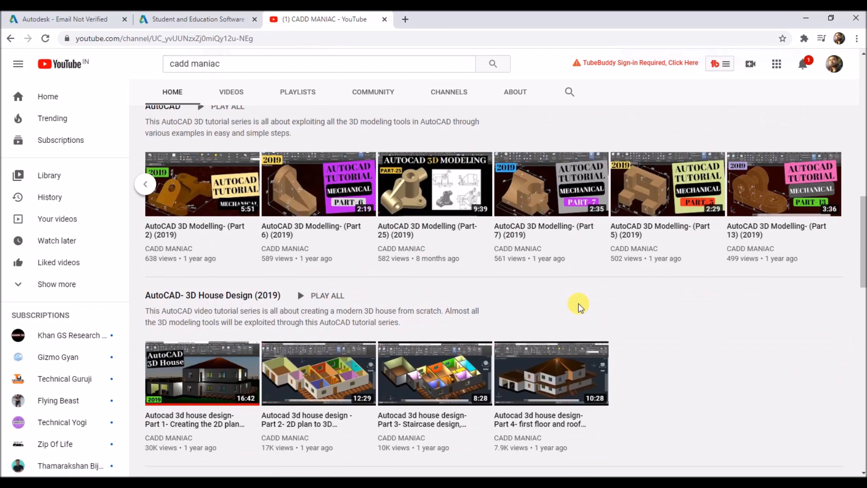
{"action": "scroll", "scroll_direction": "down", "scroll_amount": 3}
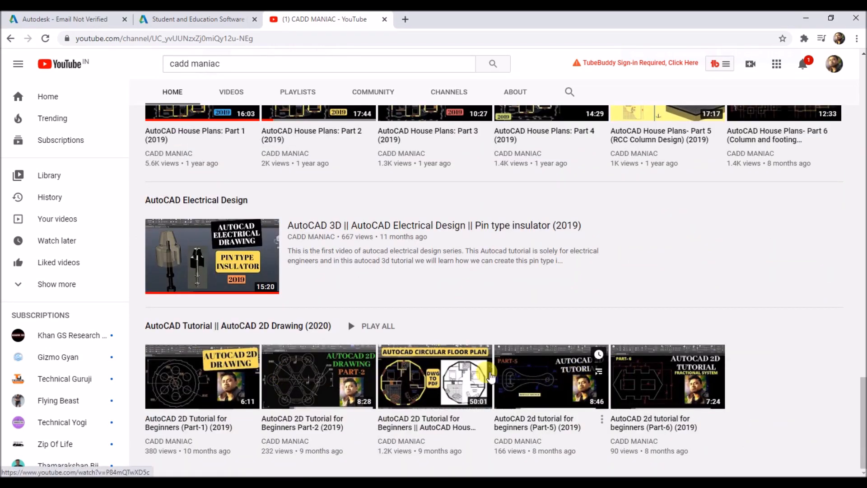
{"action": "scroll", "scroll_direction": "down", "scroll_amount": 3}
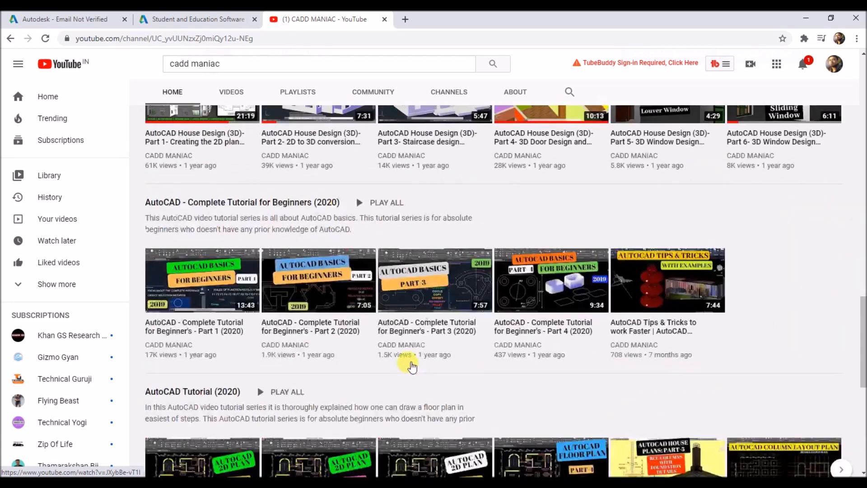